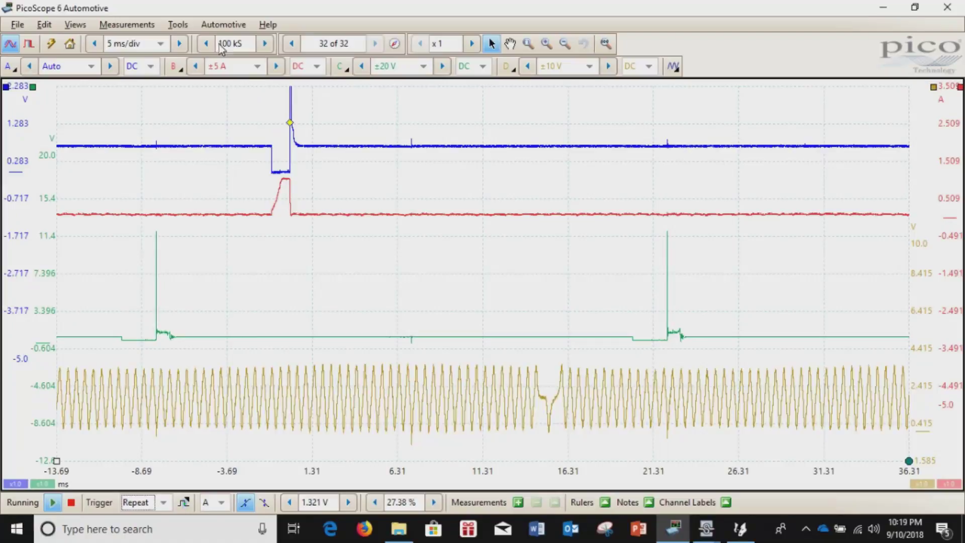
# Step: Open Preferences from the Tools menu
pyautogui.click(177, 25)
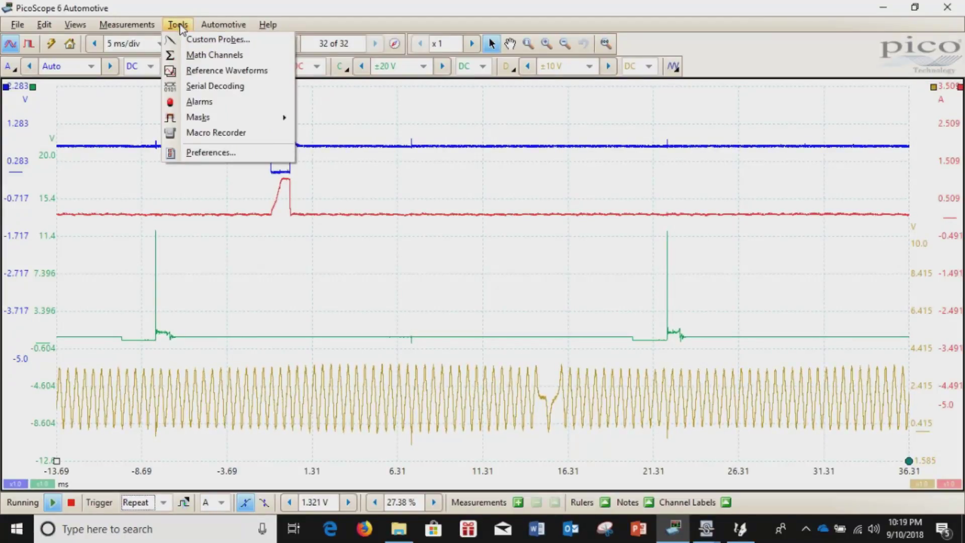
pyautogui.moveTo(209, 152)
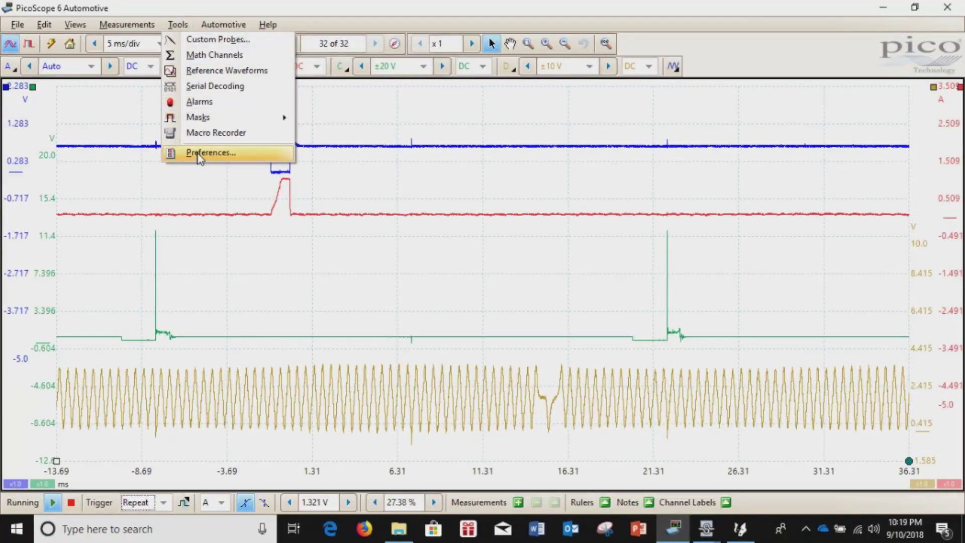
pyautogui.click(211, 152)
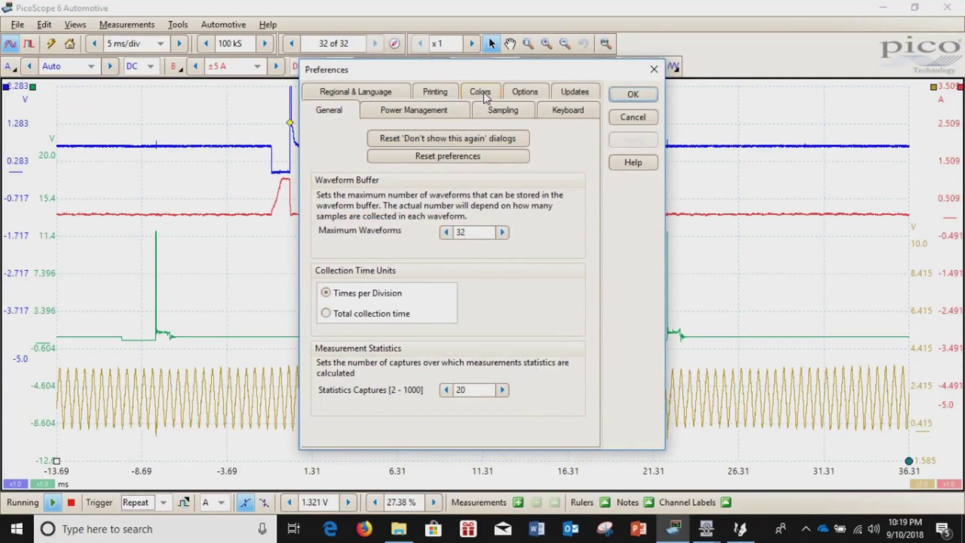
# Step: Show the Colors tab, with channels A–D and the line thickness setting
pyautogui.click(479, 91)
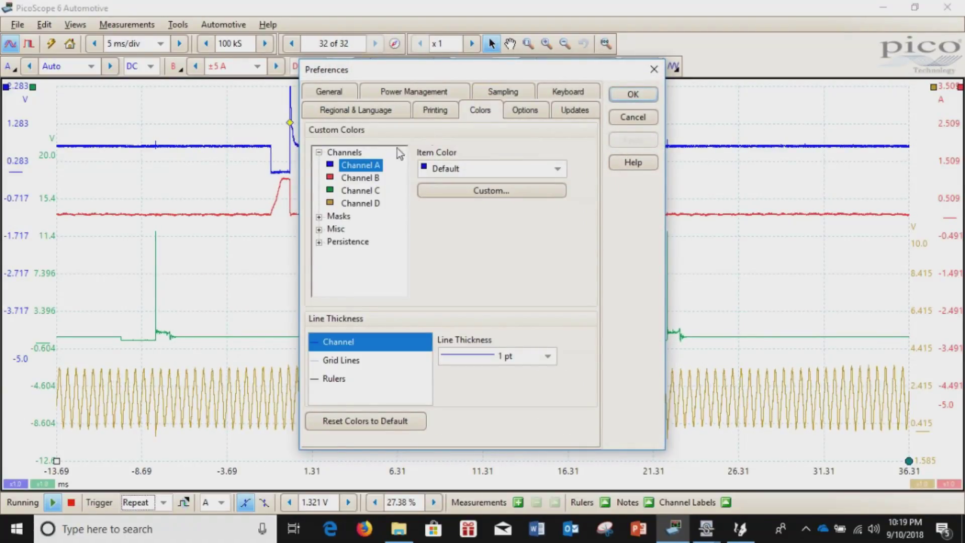
pyautogui.moveTo(369, 179)
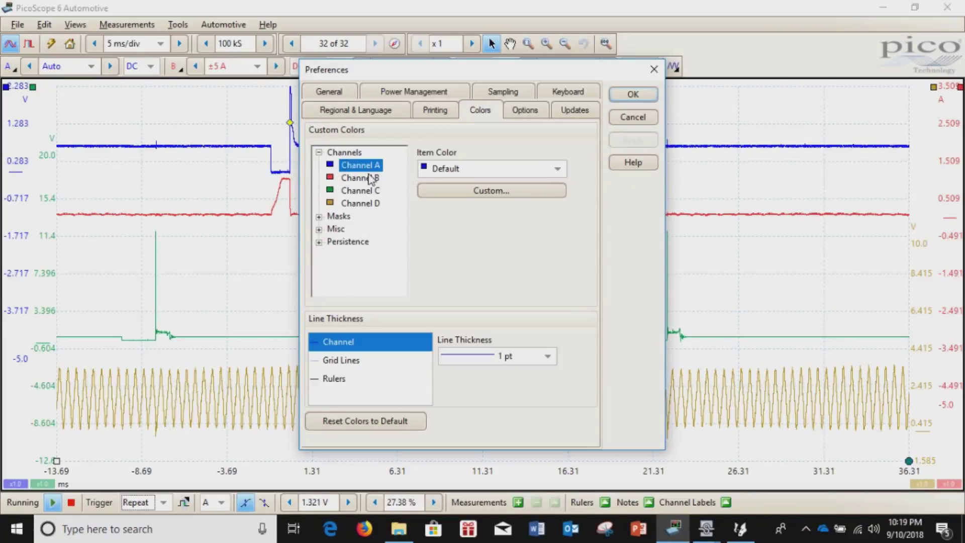
pyautogui.scroll(-3)
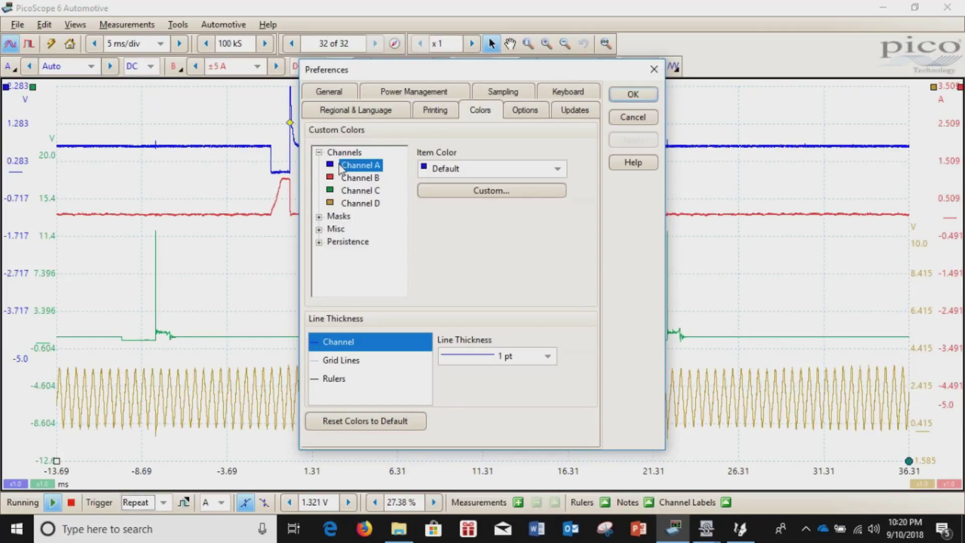
# Step: Set Channel A's item colour to Yellow and apply it
pyautogui.click(557, 168)
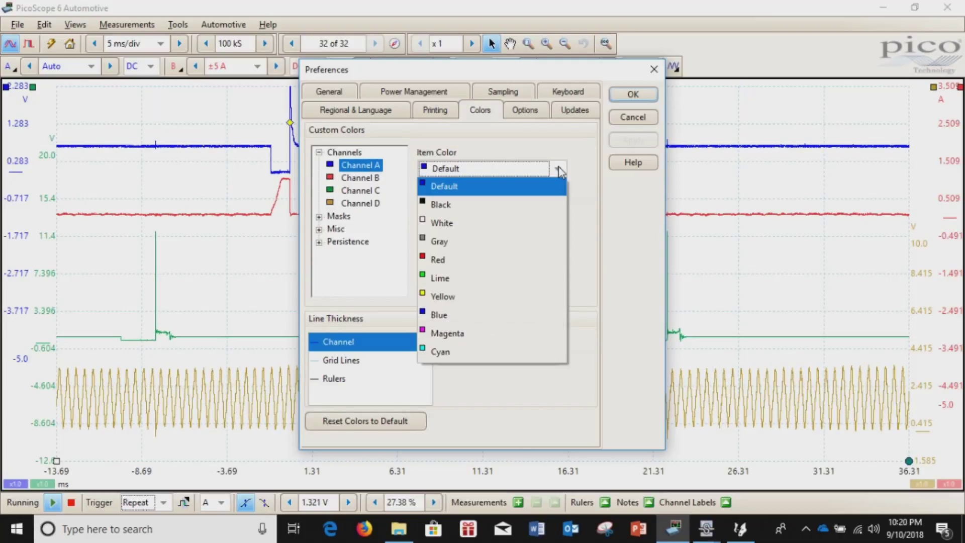
pyautogui.moveTo(440, 302)
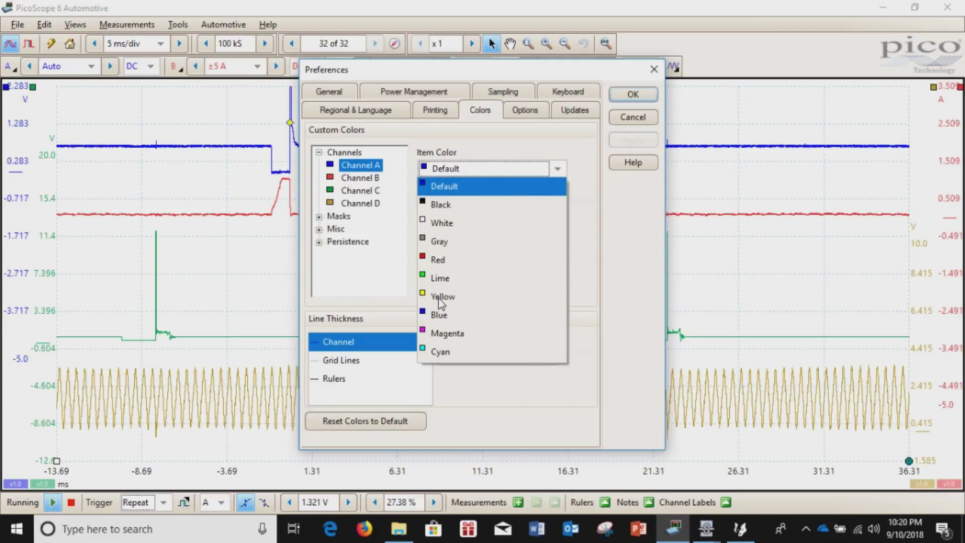
pyautogui.click(441, 296)
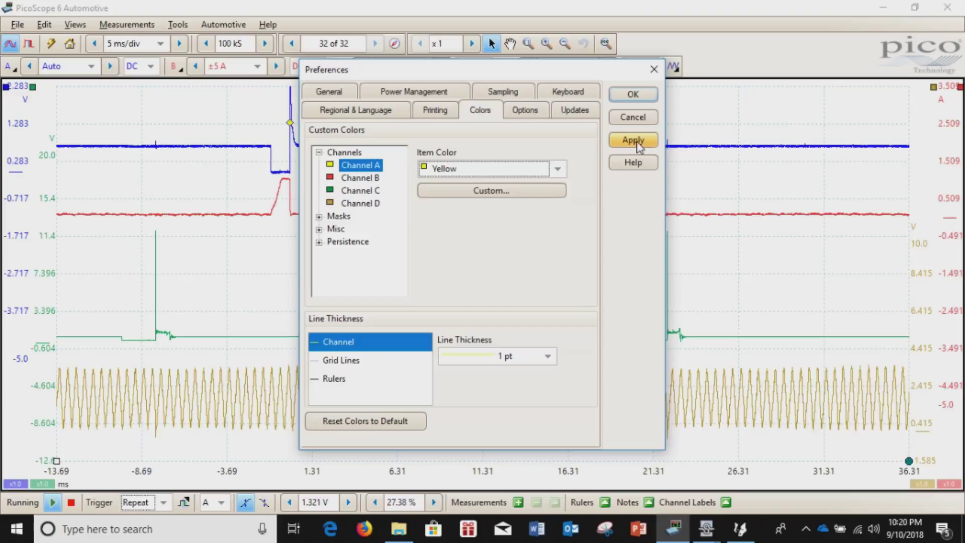
pyautogui.click(632, 140)
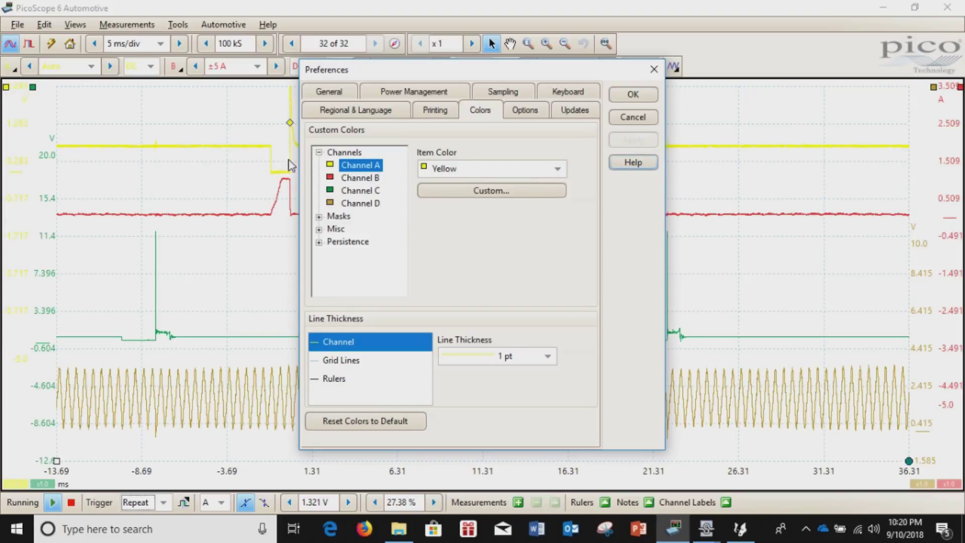
# Step: Set Channel B's item colour to Lime and apply it
pyautogui.click(360, 177)
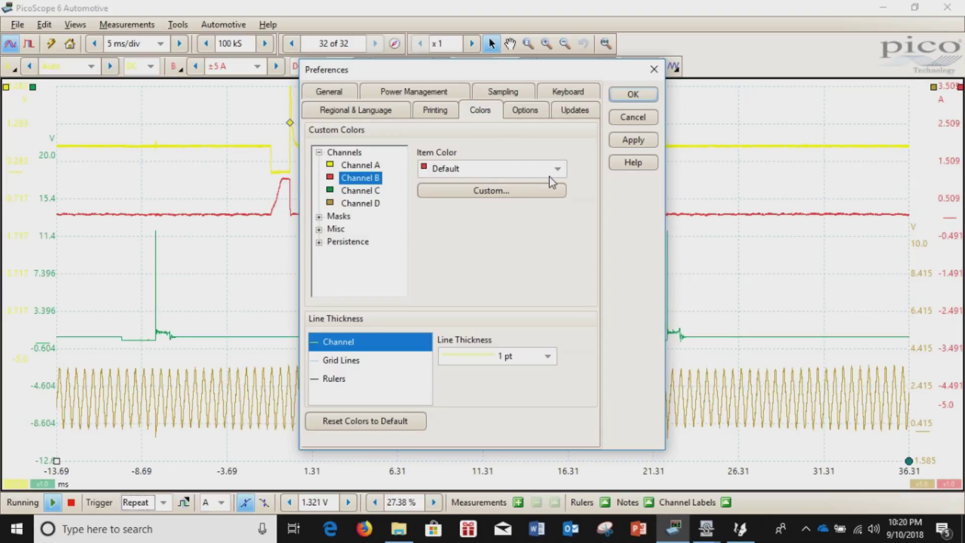
pyautogui.click(555, 168)
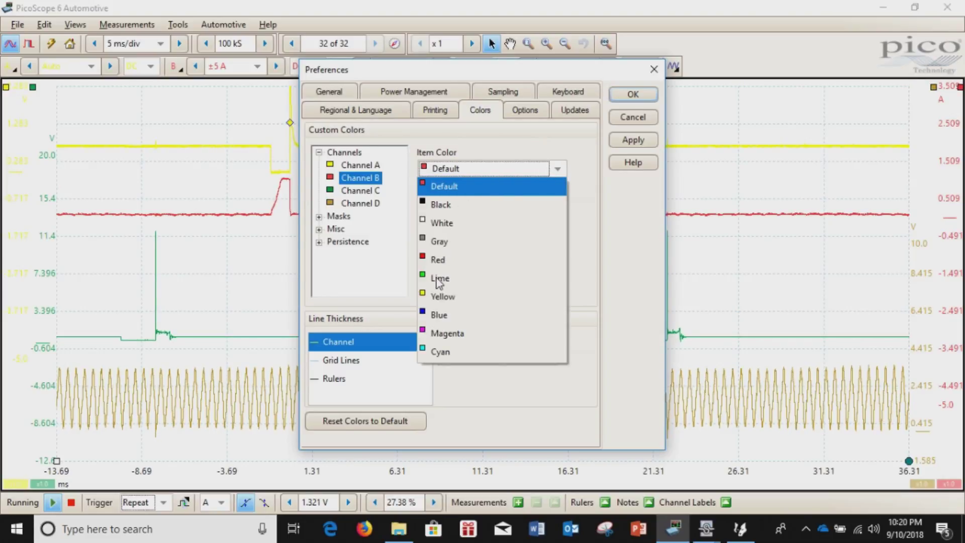
pyautogui.click(440, 278)
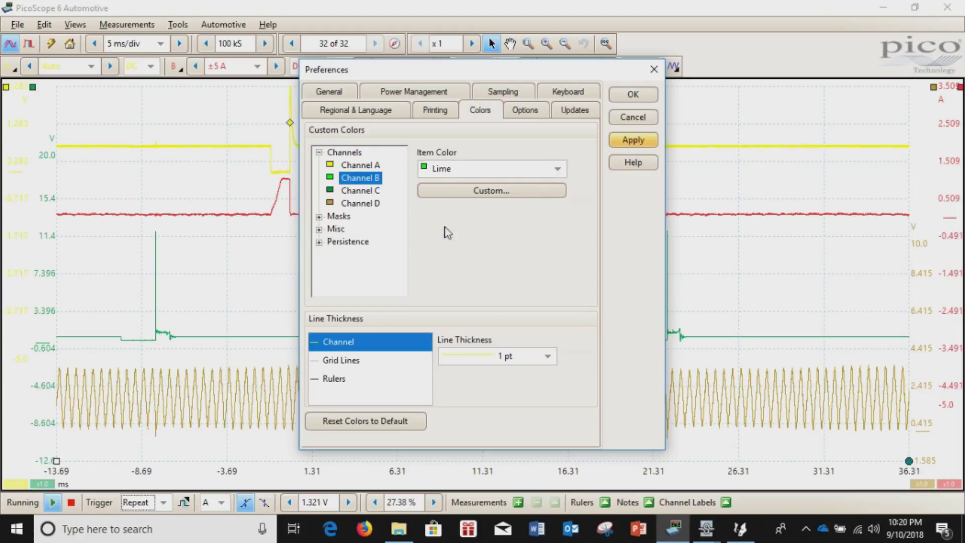
pyautogui.click(632, 140)
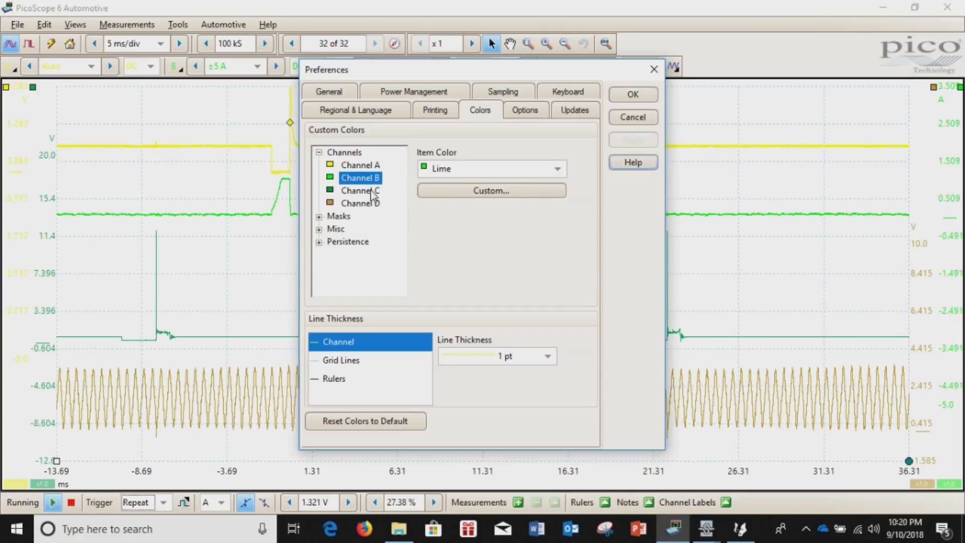
pyautogui.click(359, 190)
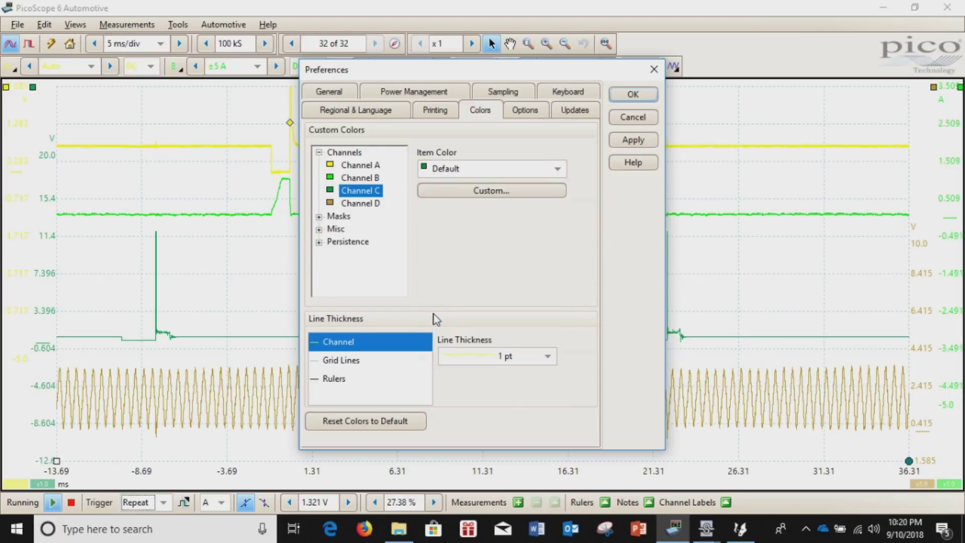
# Step: Apply Blue as Channel C's colour and Red as Channel D's colour
pyautogui.click(489, 168)
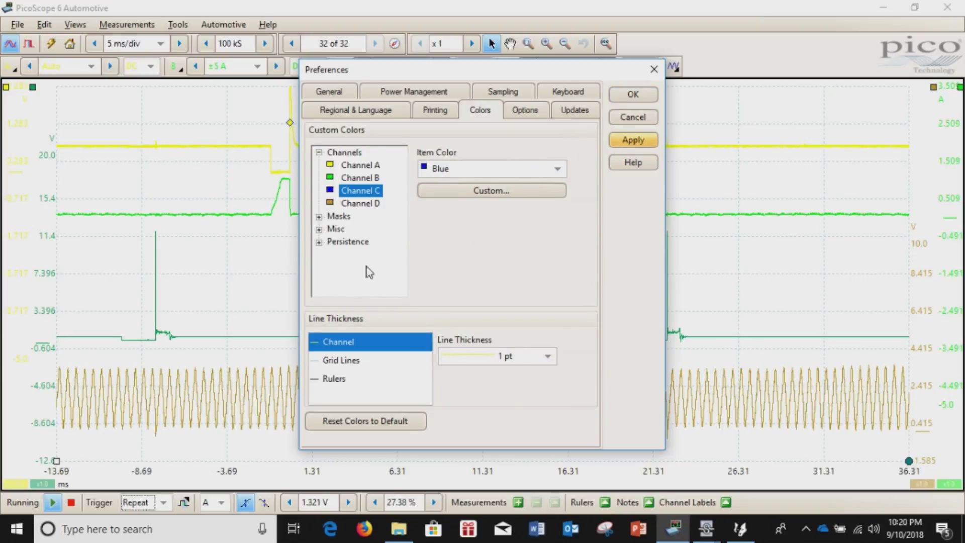
pyautogui.click(632, 140)
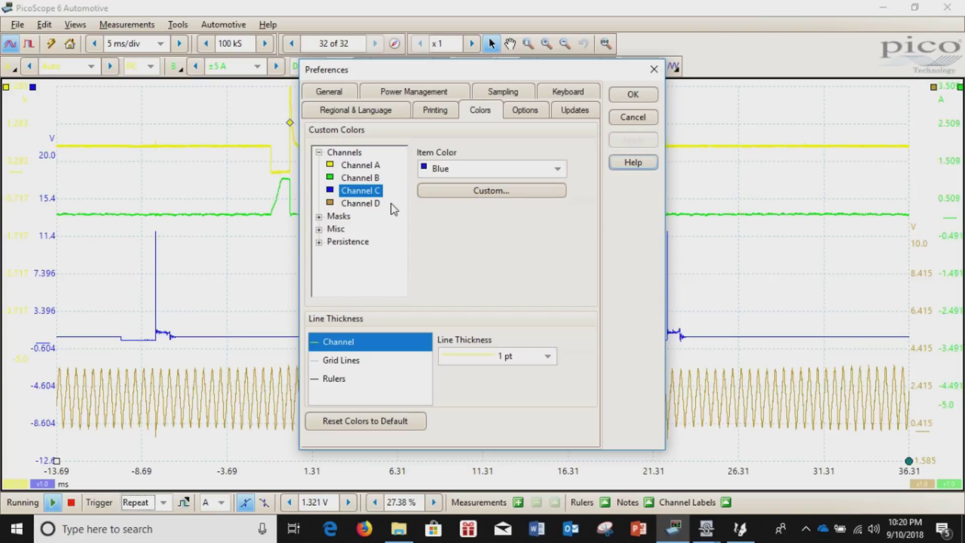
pyautogui.click(361, 203)
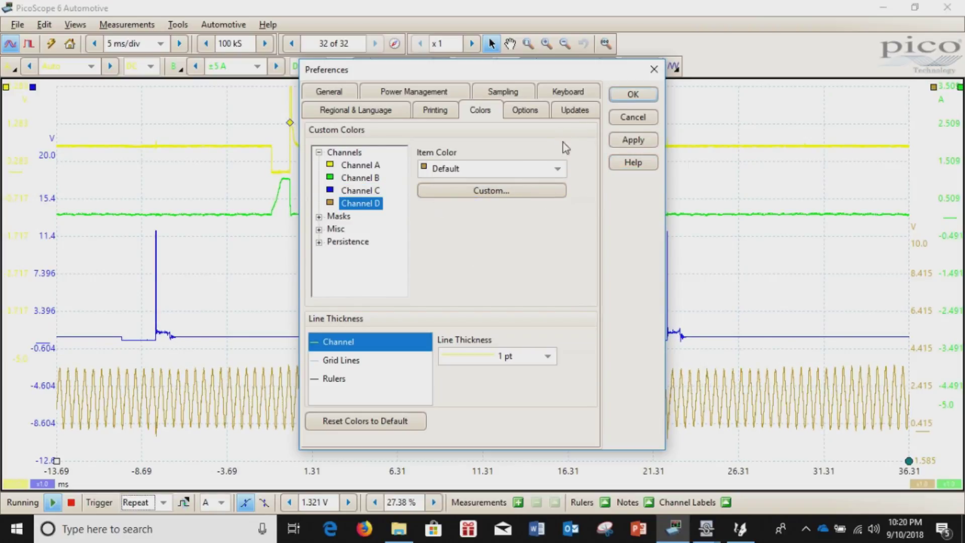
pyautogui.click(555, 168)
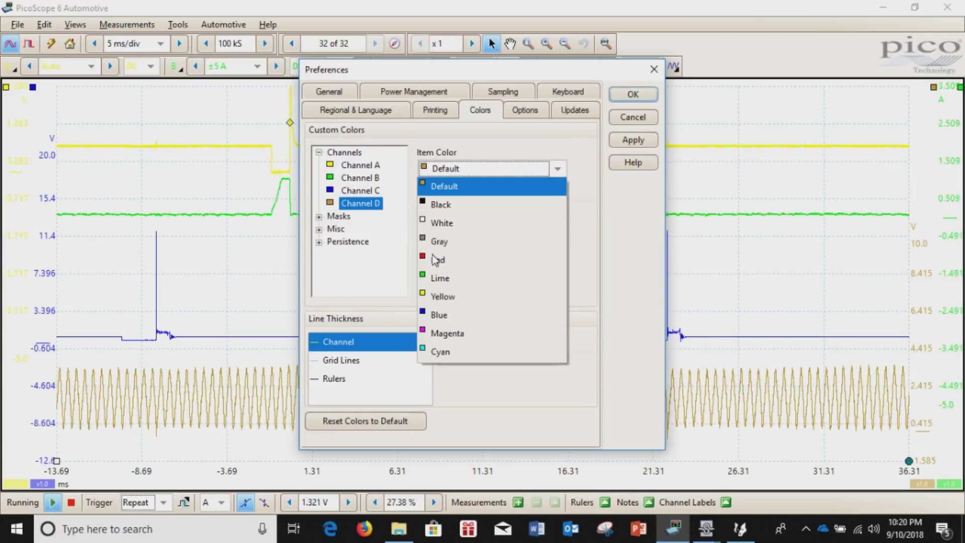
pyautogui.click(438, 260)
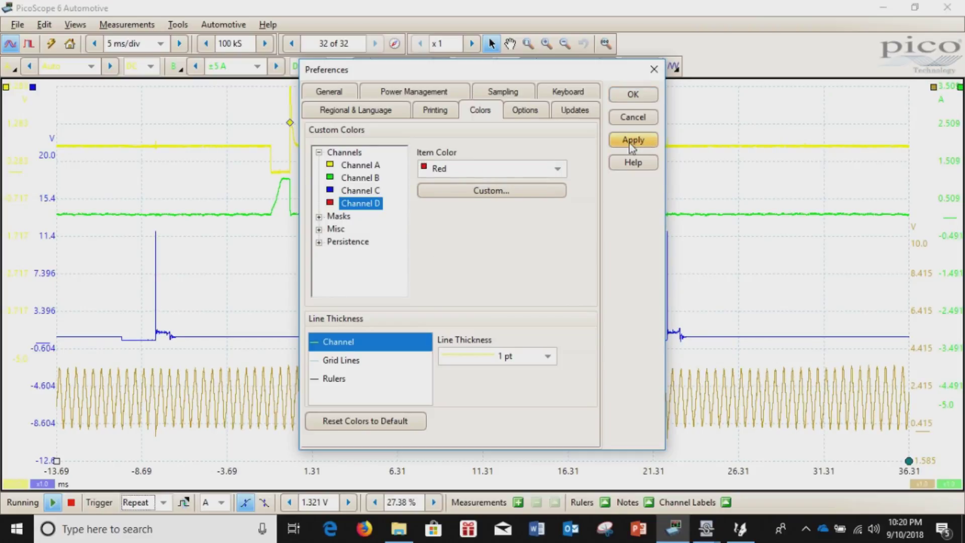
pyautogui.click(633, 140)
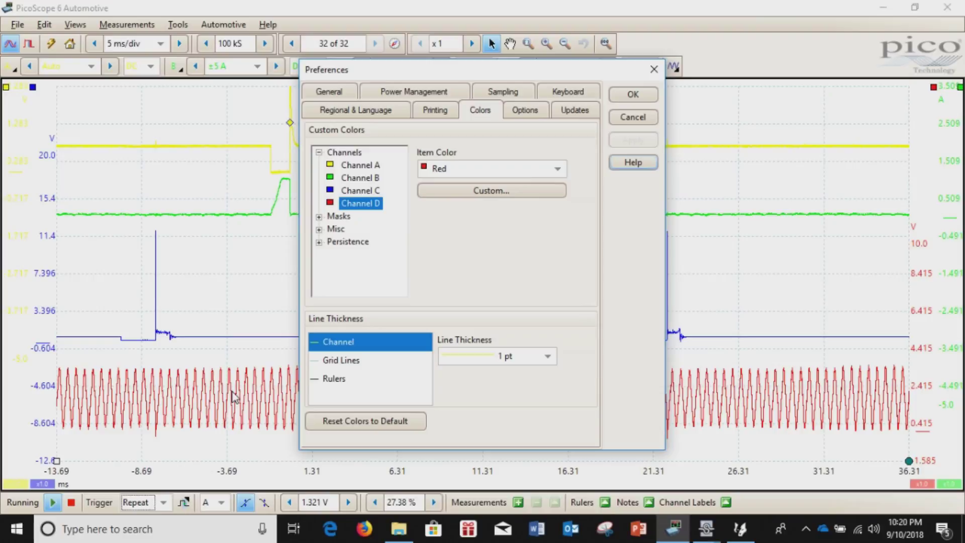
pyautogui.moveTo(337, 253)
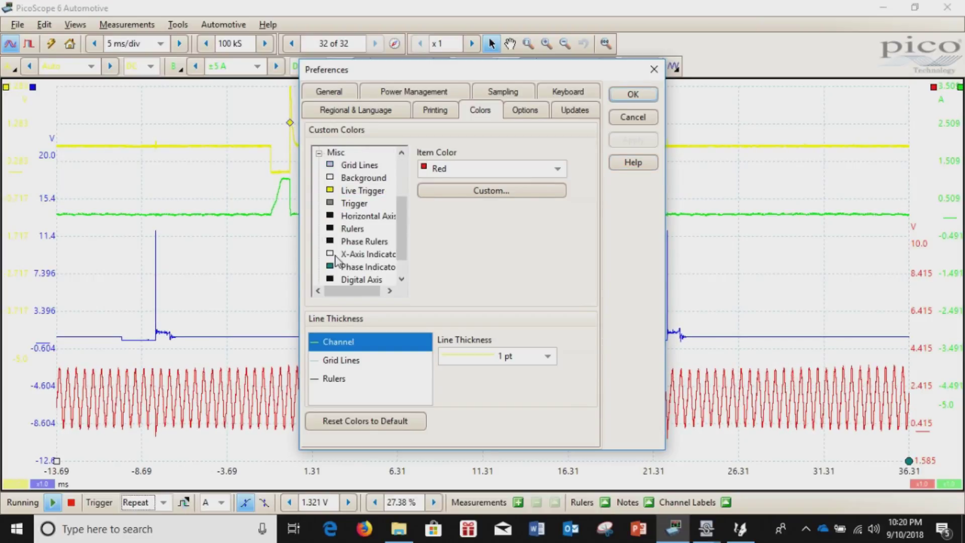
# Step: Set the Misc > Background item colour to Black and apply it
pyautogui.click(363, 177)
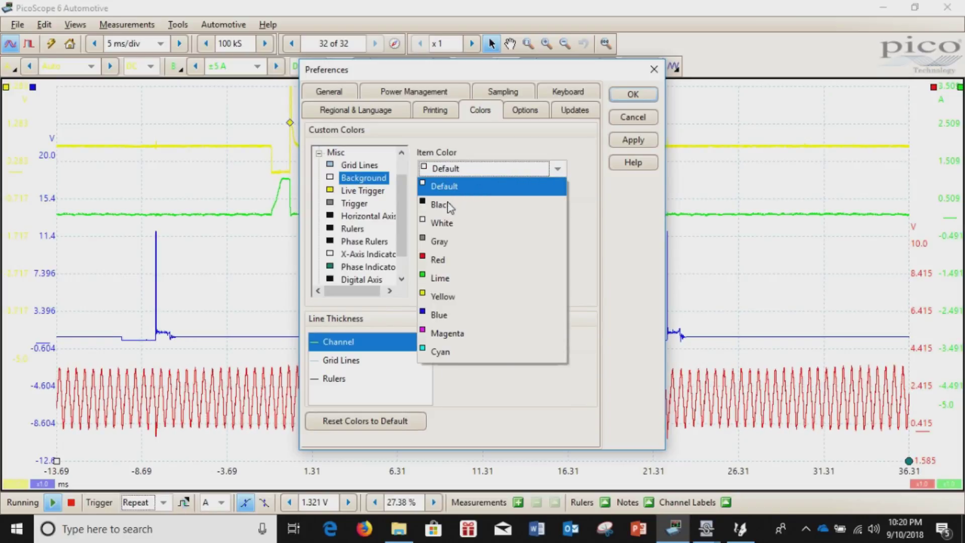
pyautogui.click(440, 204)
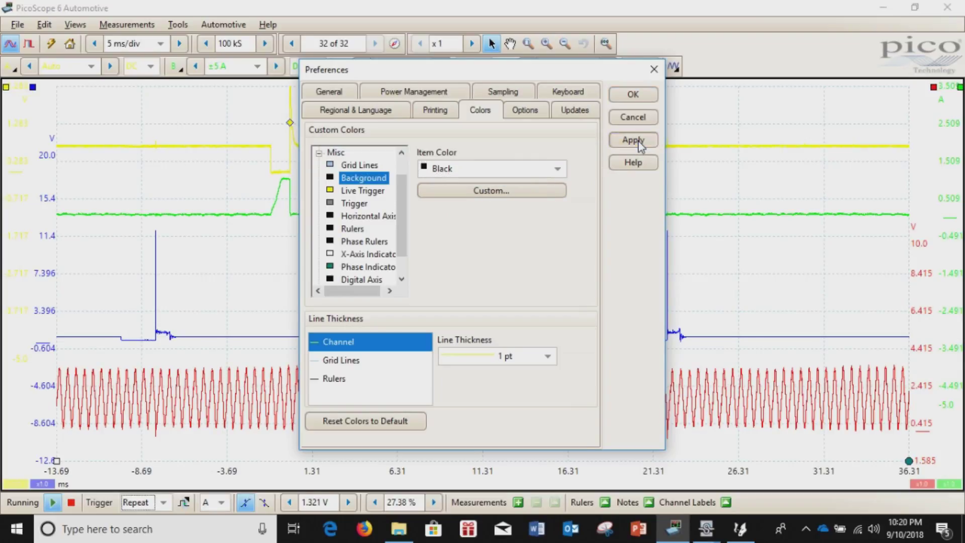
pyautogui.click(633, 140)
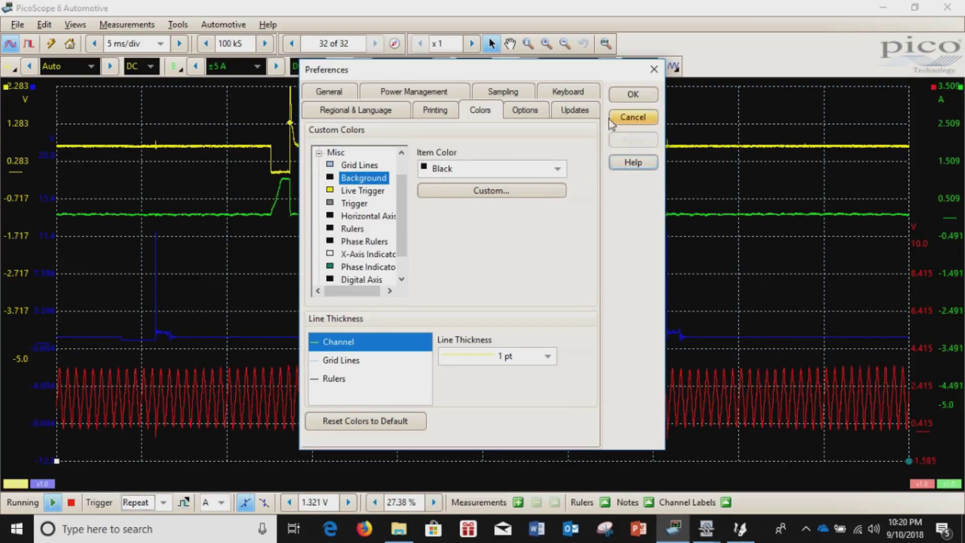
pyautogui.moveTo(578, 249)
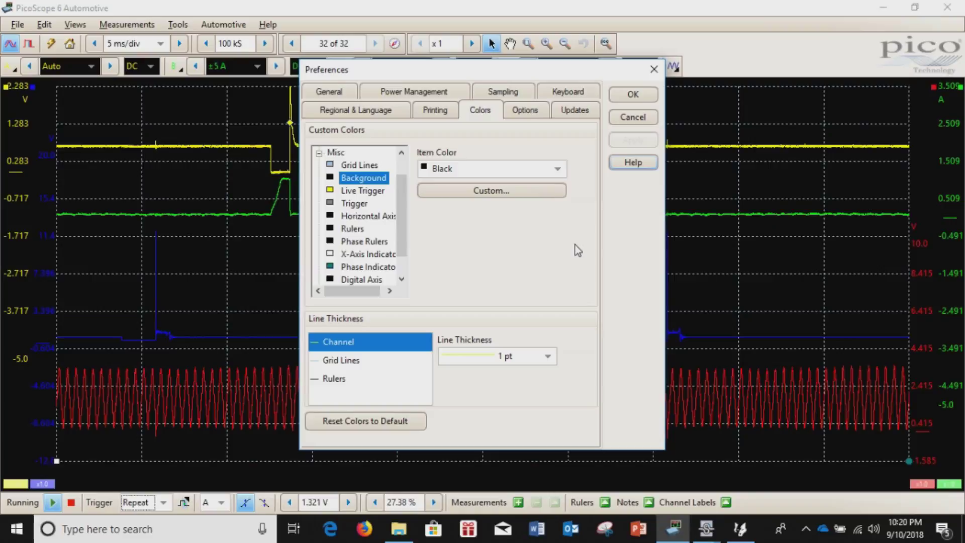
pyautogui.moveTo(258, 214)
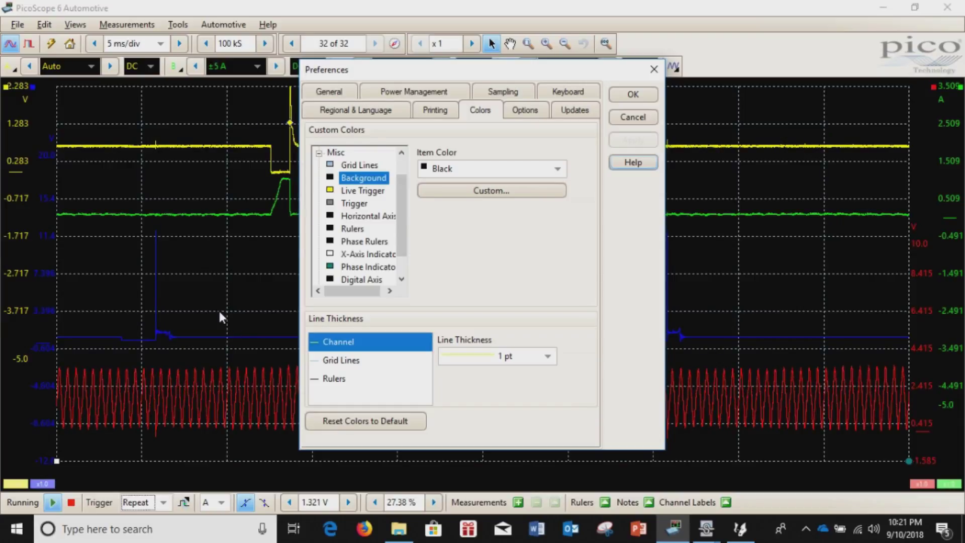
# Step: Set the Misc > Grid Lines item colour to White and apply it
pyautogui.click(359, 165)
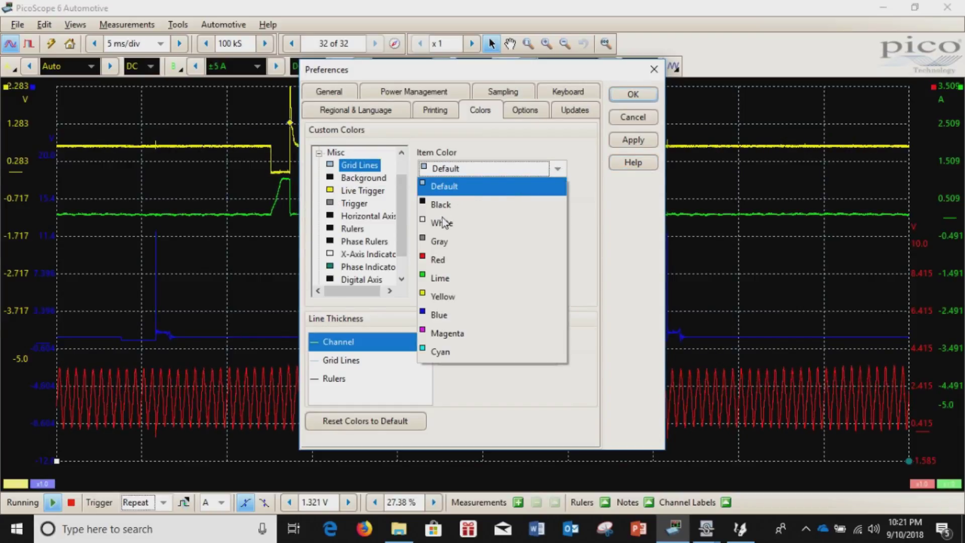
pyautogui.click(441, 222)
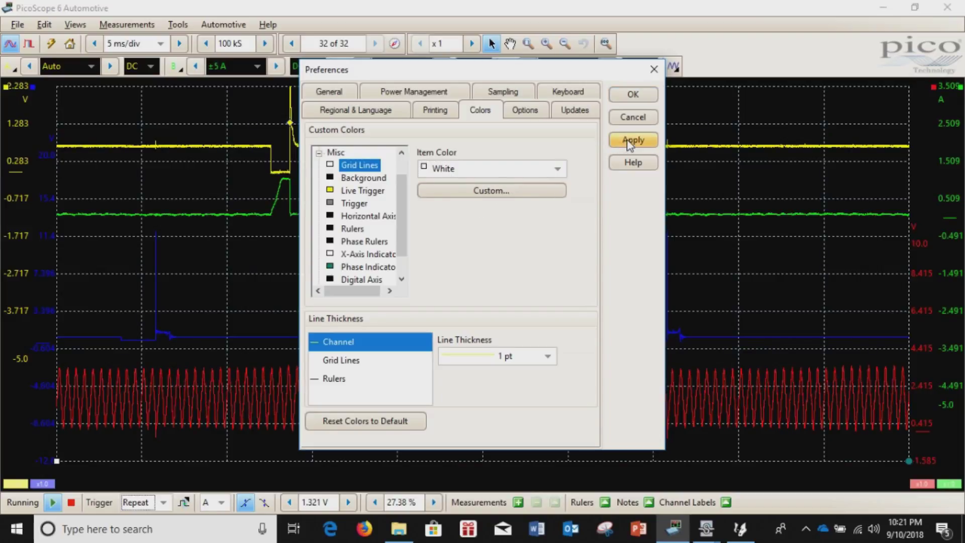
pyautogui.click(632, 139)
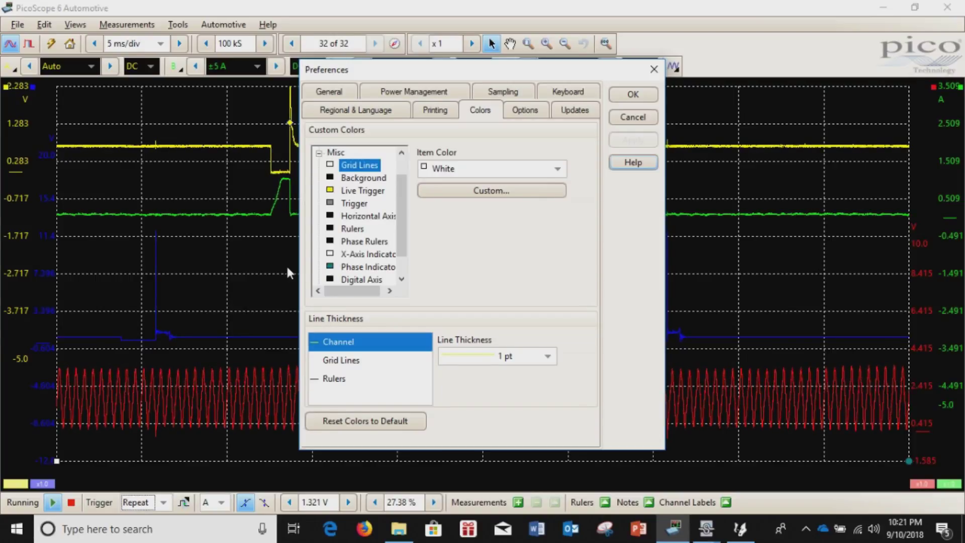
pyautogui.moveTo(366, 307)
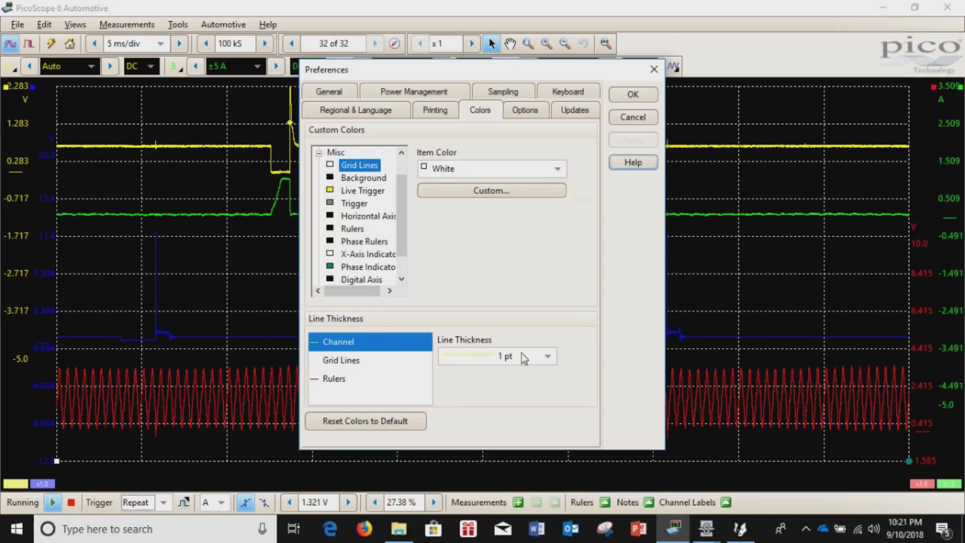
# Step: Try 2 pt trace thickness, revert to 1 pt, apply, and confirm with OK
pyautogui.click(547, 356)
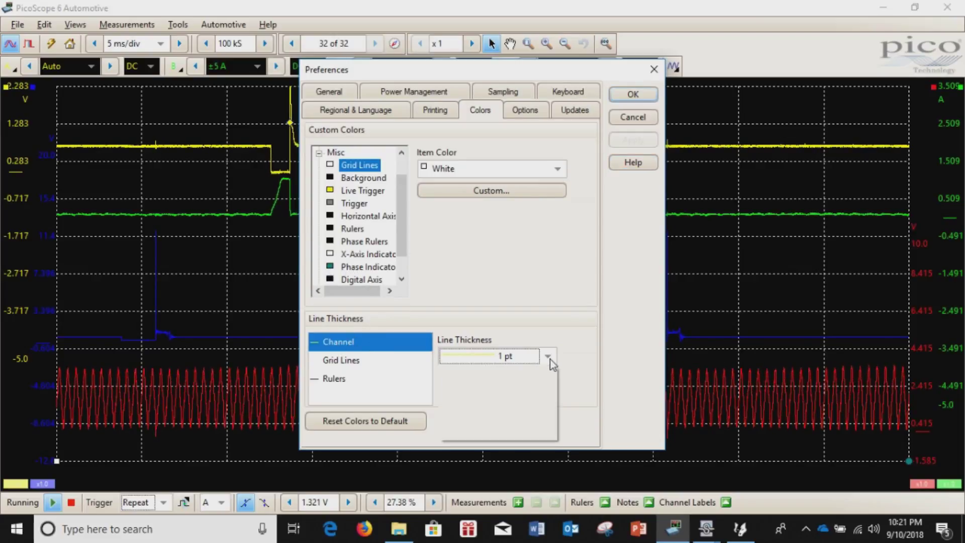
pyautogui.click(548, 355)
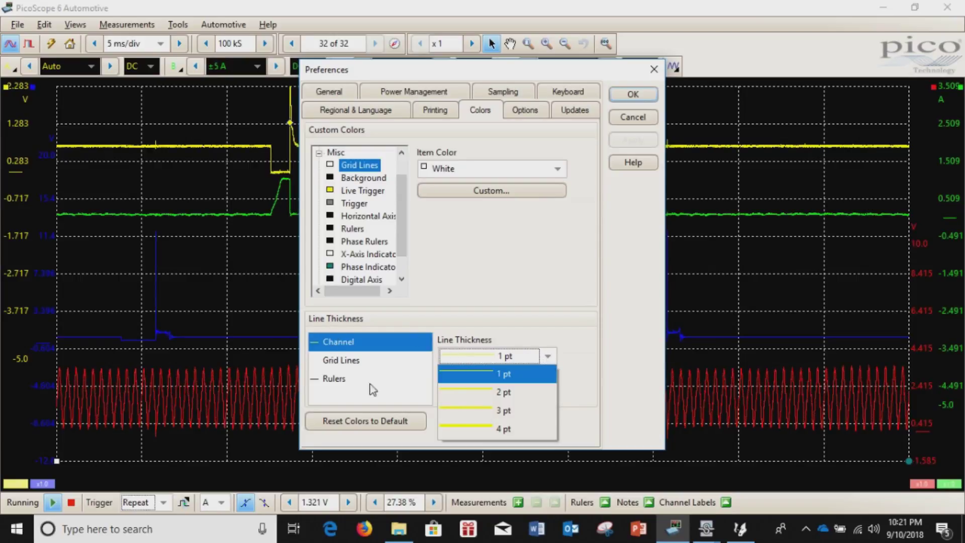
pyautogui.click(503, 392)
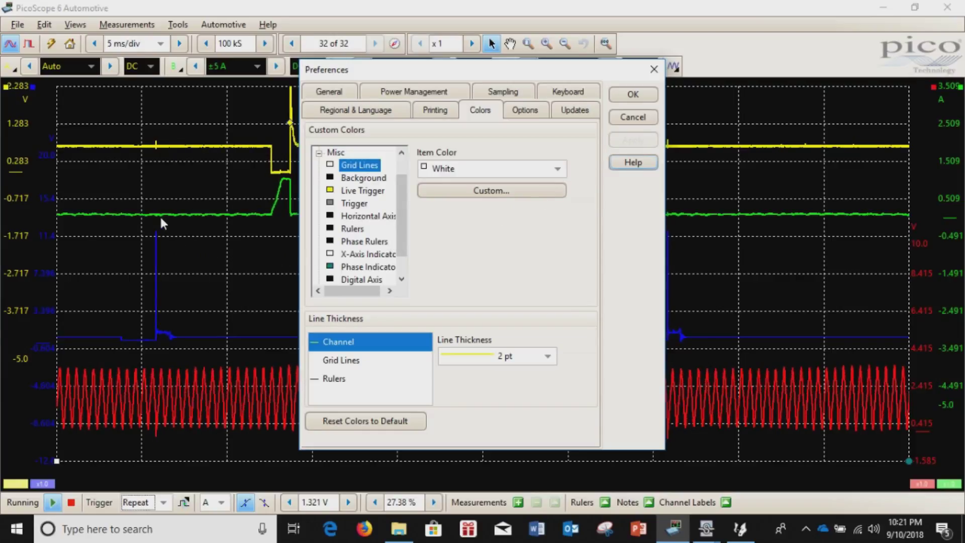
pyautogui.moveTo(425, 314)
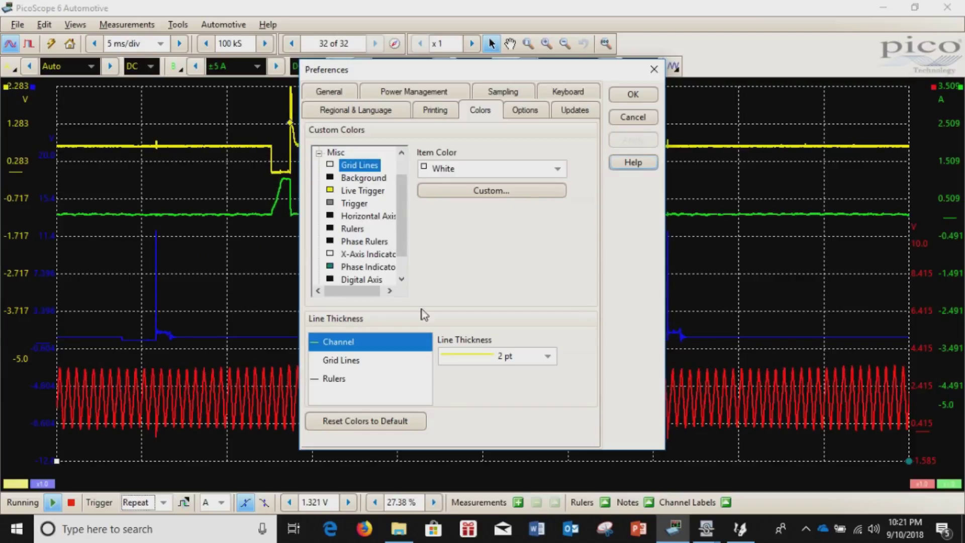
pyautogui.click(546, 356)
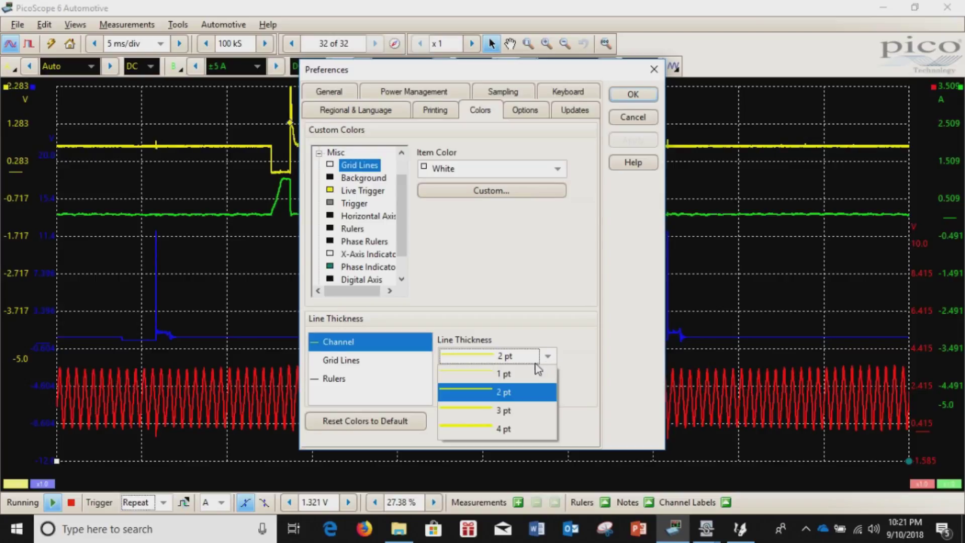
pyautogui.click(503, 374)
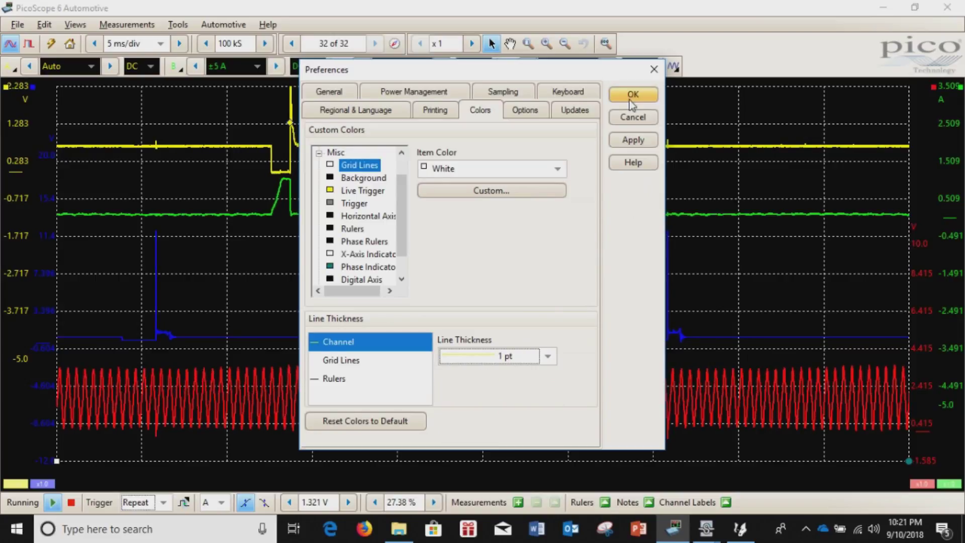
pyautogui.click(633, 139)
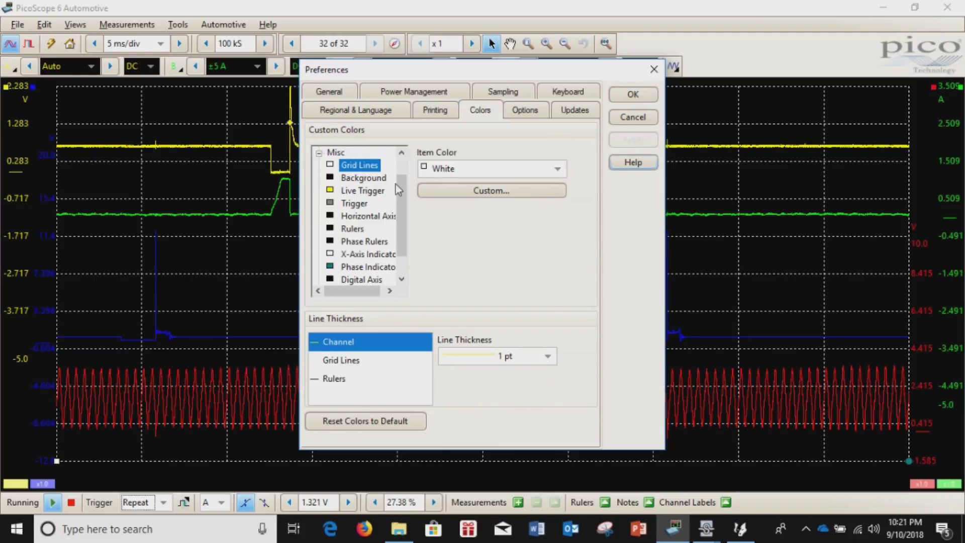
pyautogui.click(632, 94)
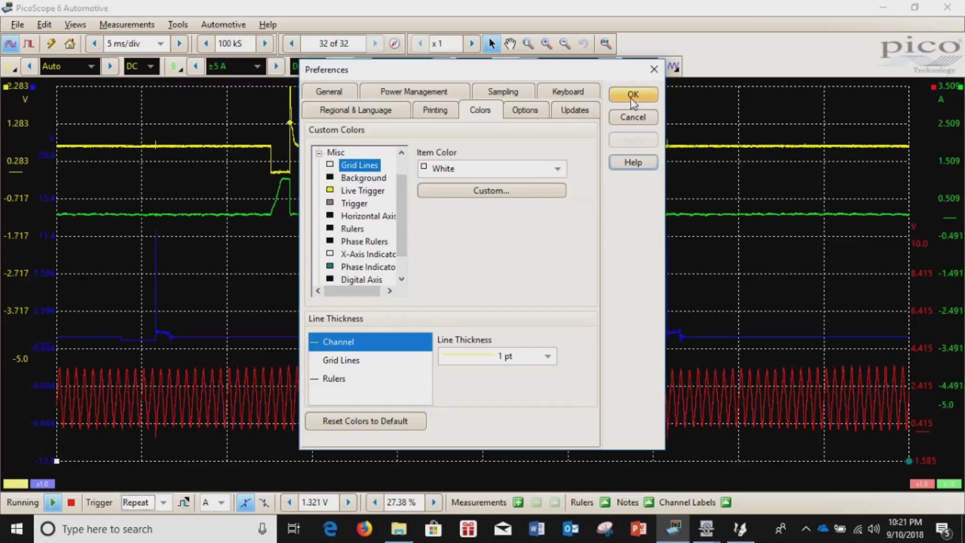
pyautogui.click(632, 95)
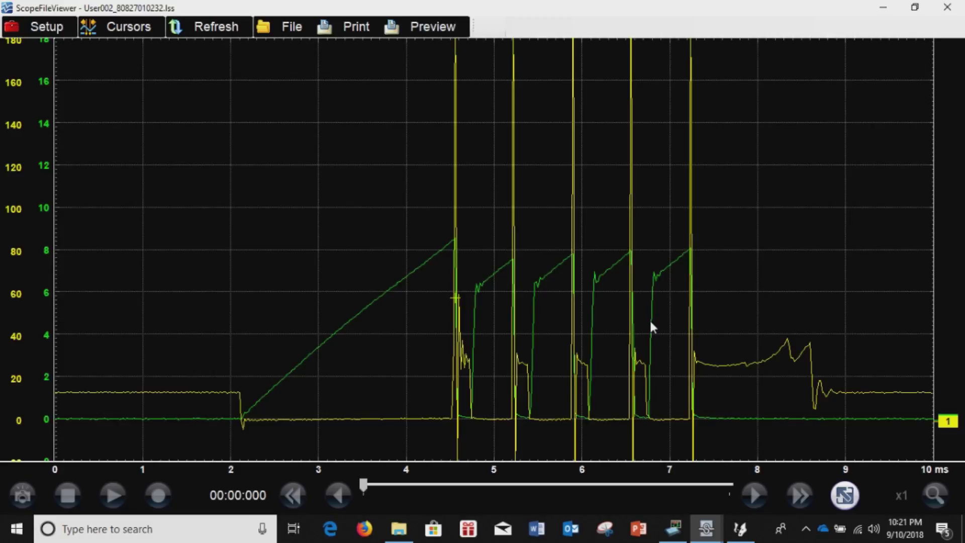
pyautogui.moveTo(455, 520)
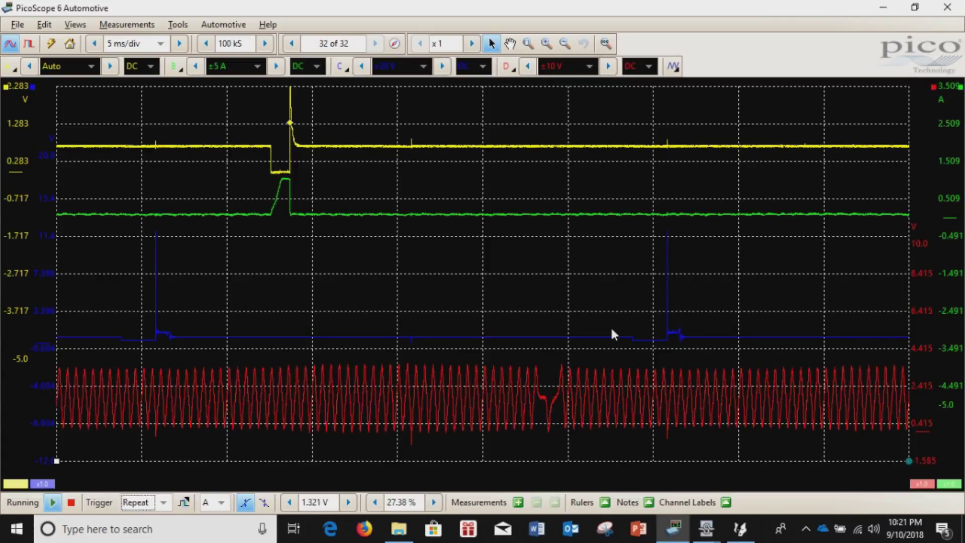
pyautogui.moveTo(466, 278)
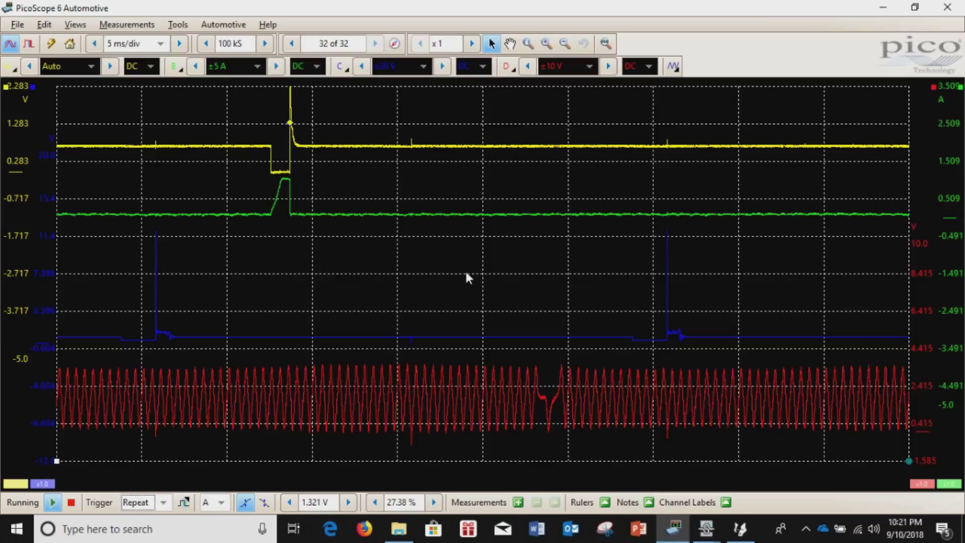
pyautogui.moveTo(409, 263)
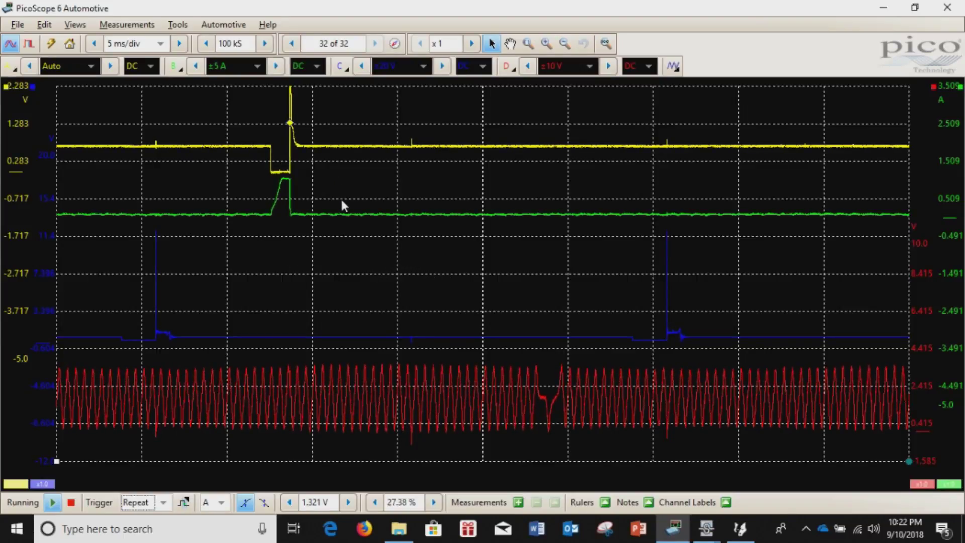
pyautogui.moveTo(197, 40)
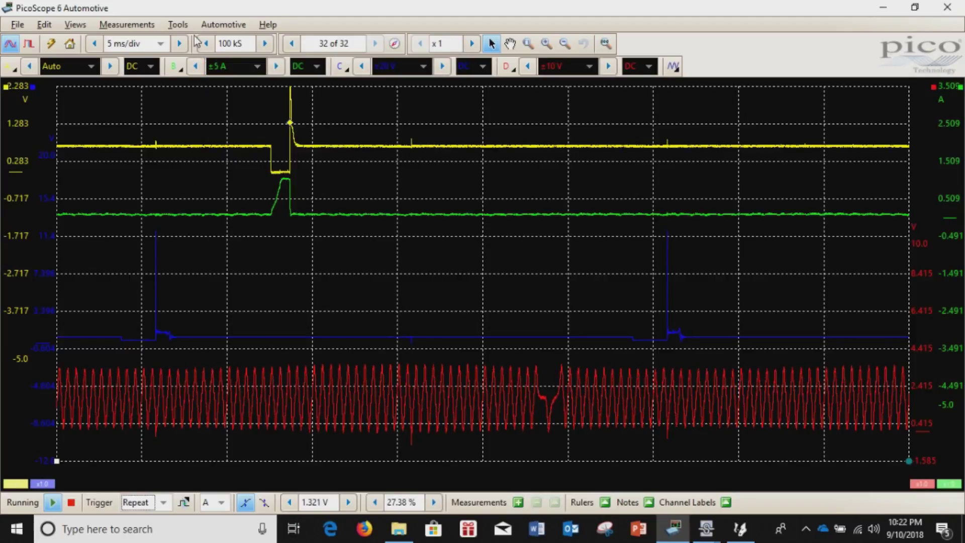
# Step: Reopen Preferences from the Tools menu
pyautogui.click(177, 24)
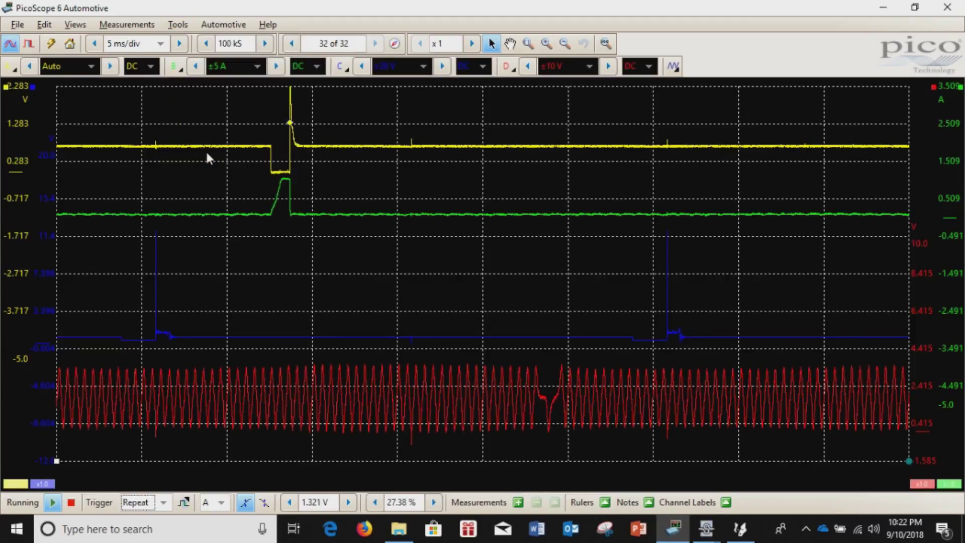
pyautogui.click(177, 25)
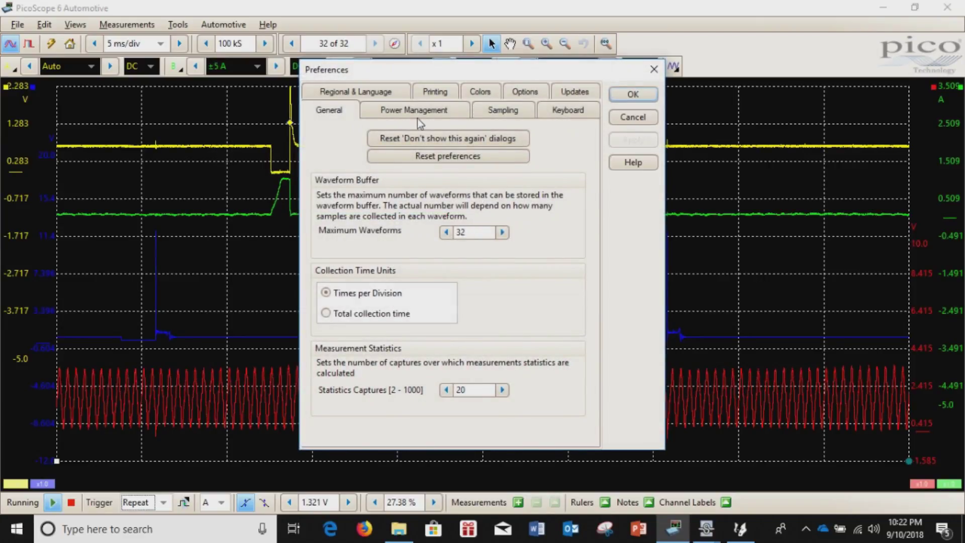
# Step: On the Colors tab, reset colours to default and apply
pyautogui.click(480, 109)
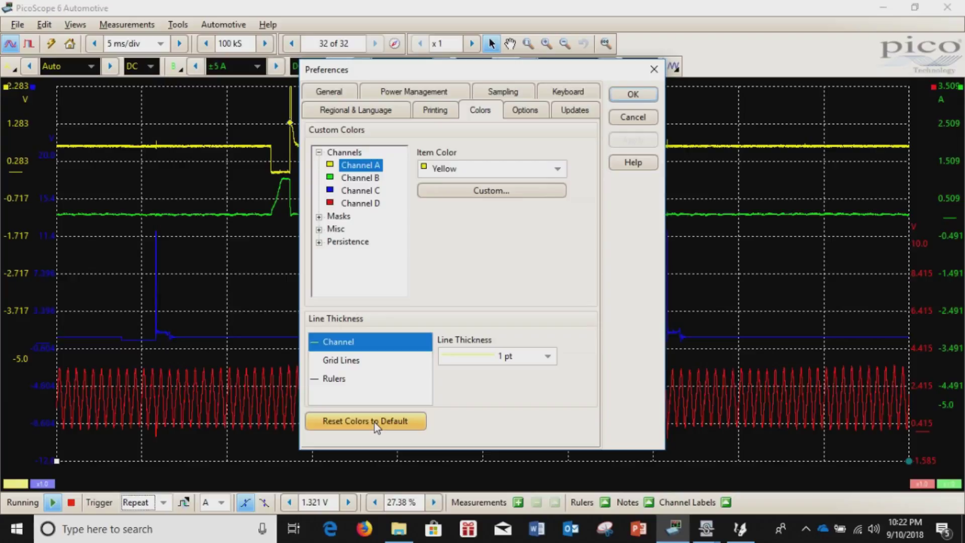
pyautogui.click(365, 421)
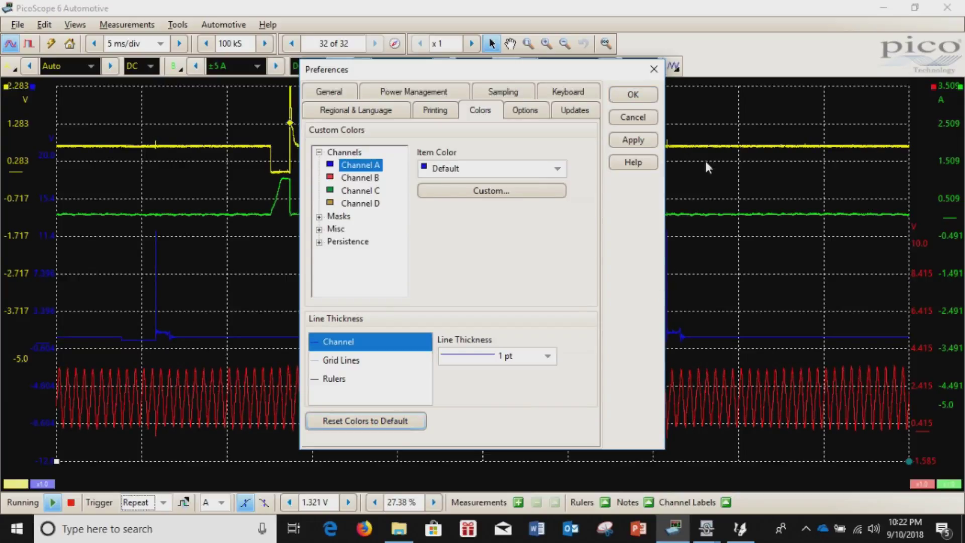
pyautogui.click(632, 140)
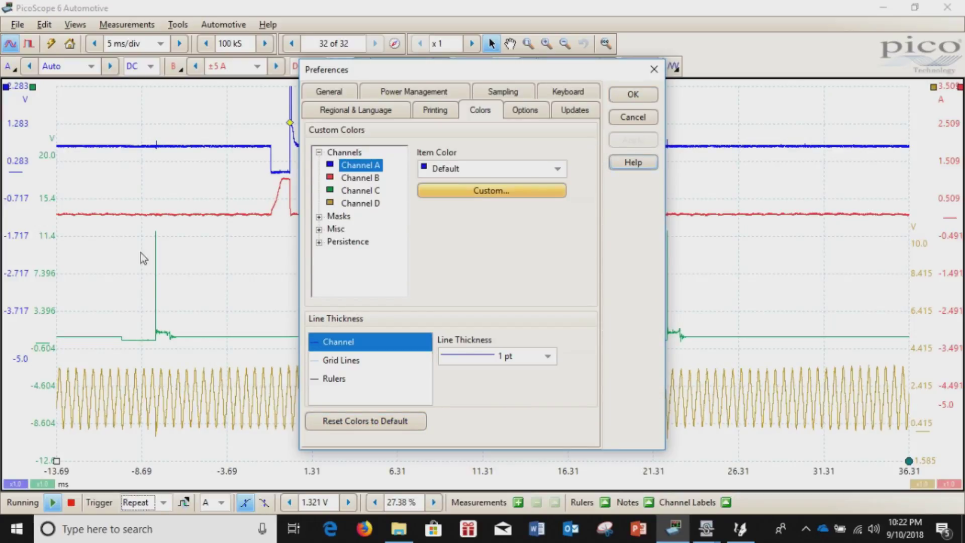